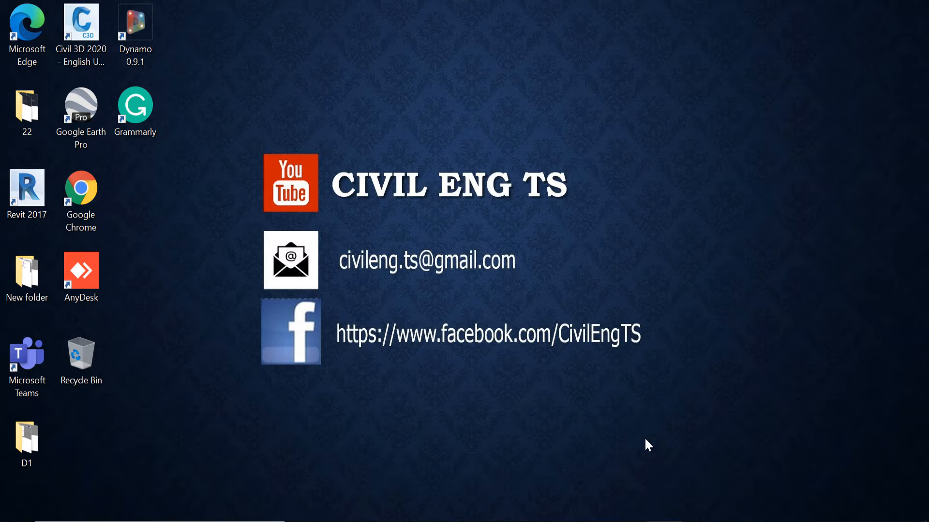
mouse_move(622, 431)
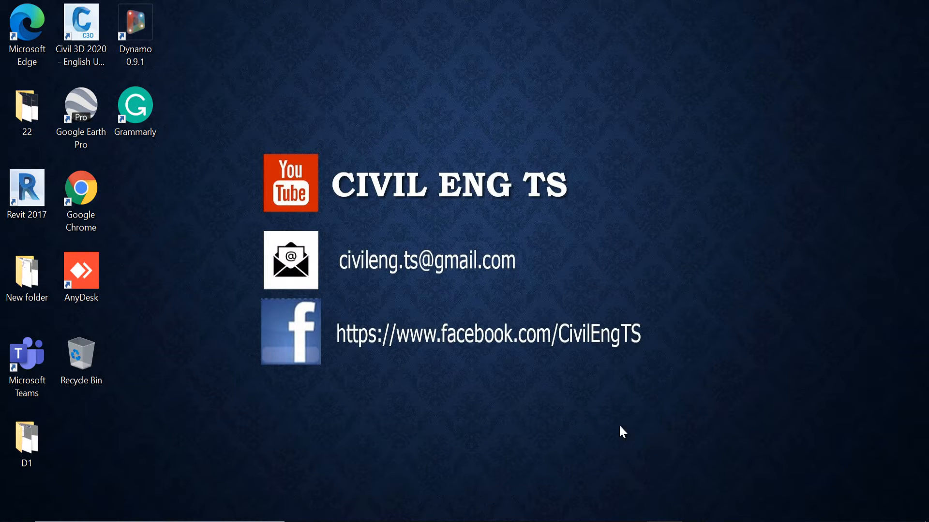
mouse_move(647, 445)
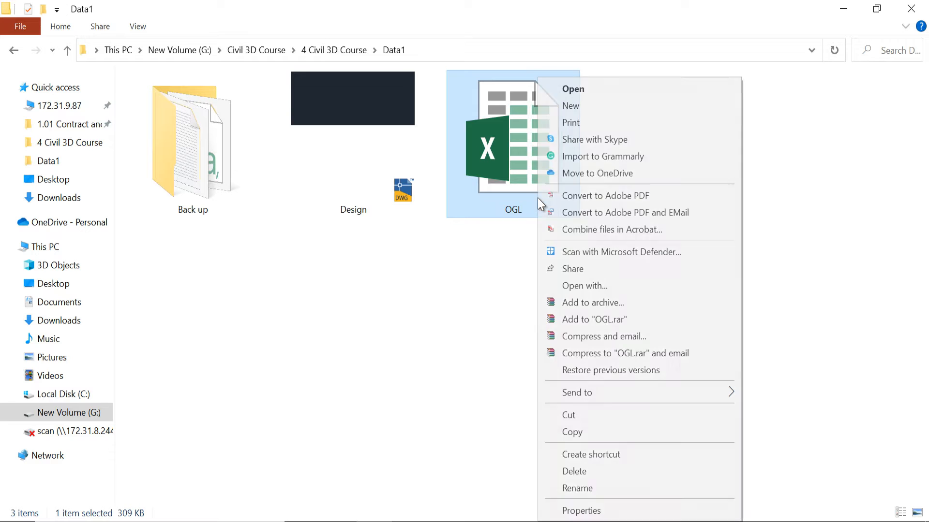
- Check the OGL file's properties, then open the OGL workbook in Excel
left_click(581, 511)
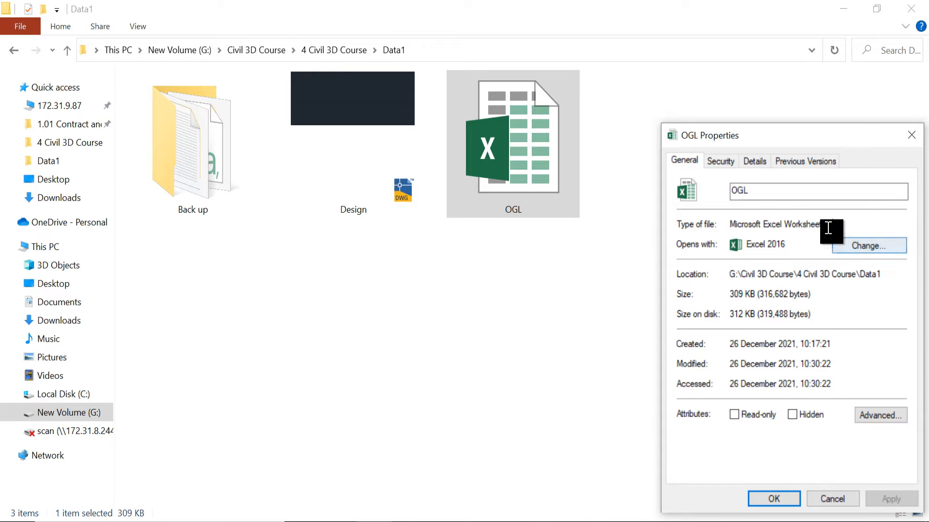
left_click(773, 499)
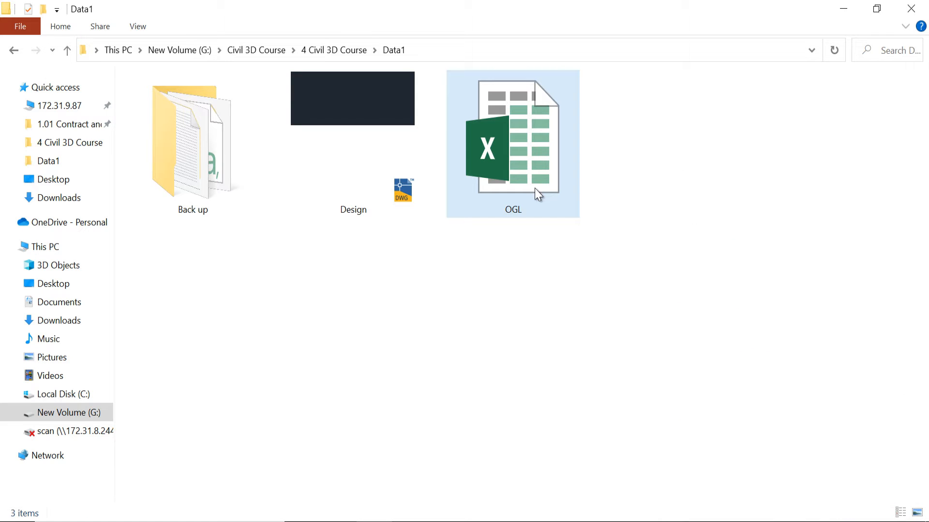
left_click(513, 144)
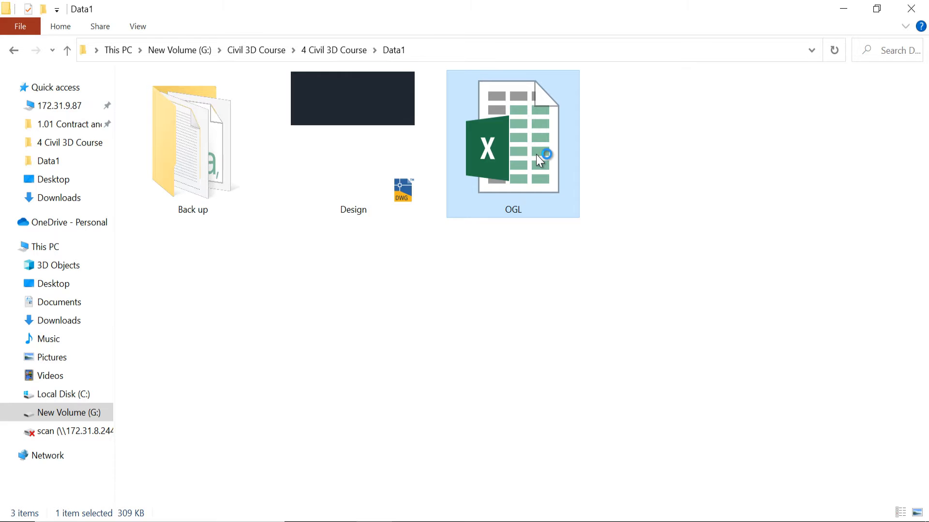
double_click(512, 145)
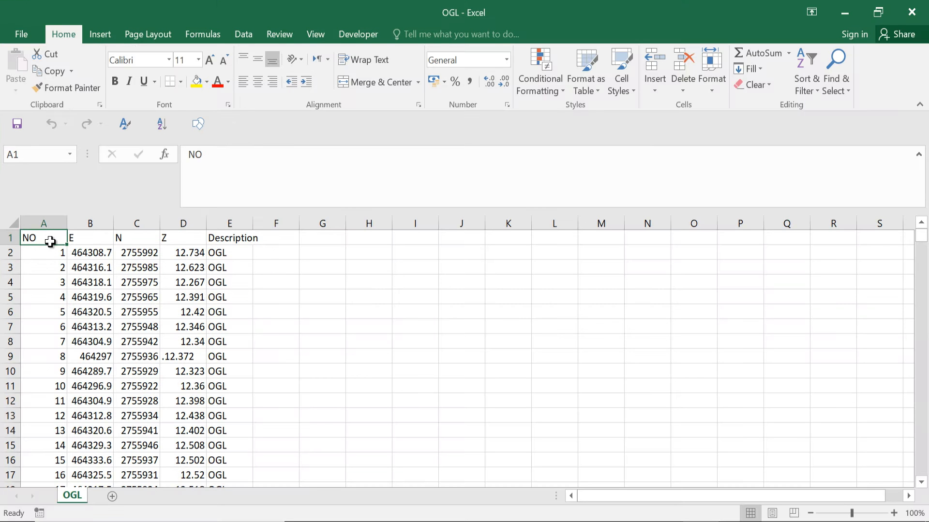
- Inspect the full N, E and Z coordinate values of point 1
left_click(137, 253)
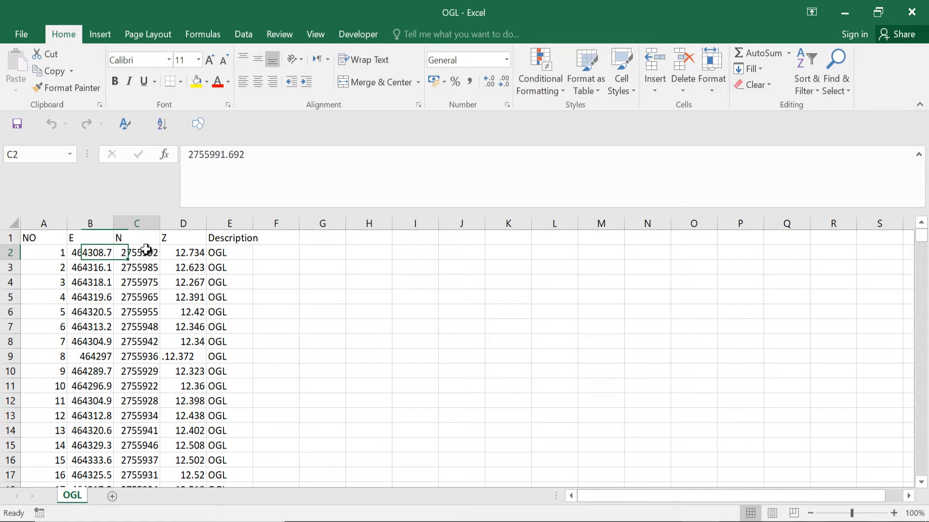
left_click(90, 252)
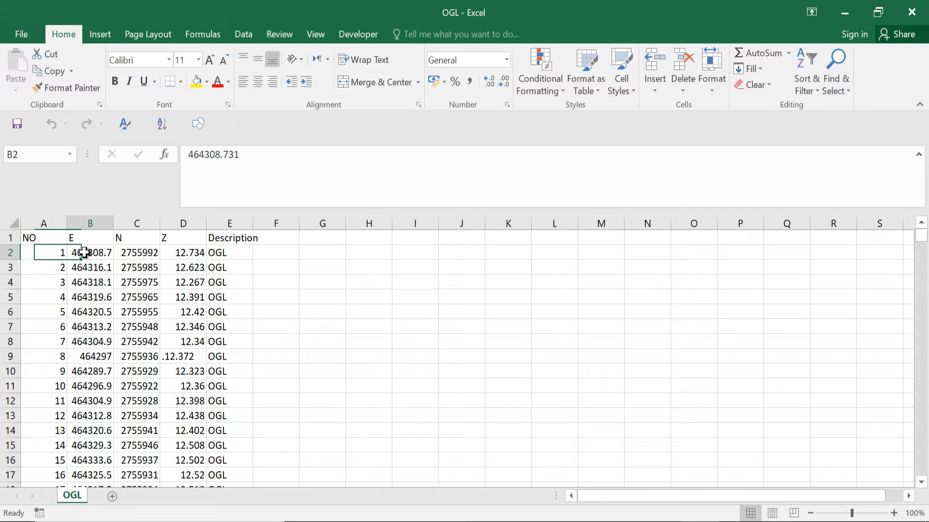
left_click(183, 252)
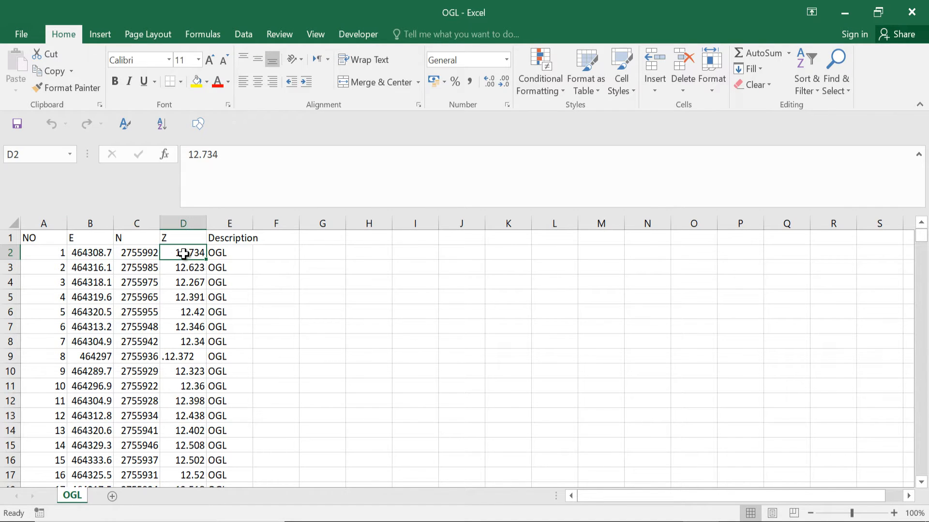
scroll("down", 3)
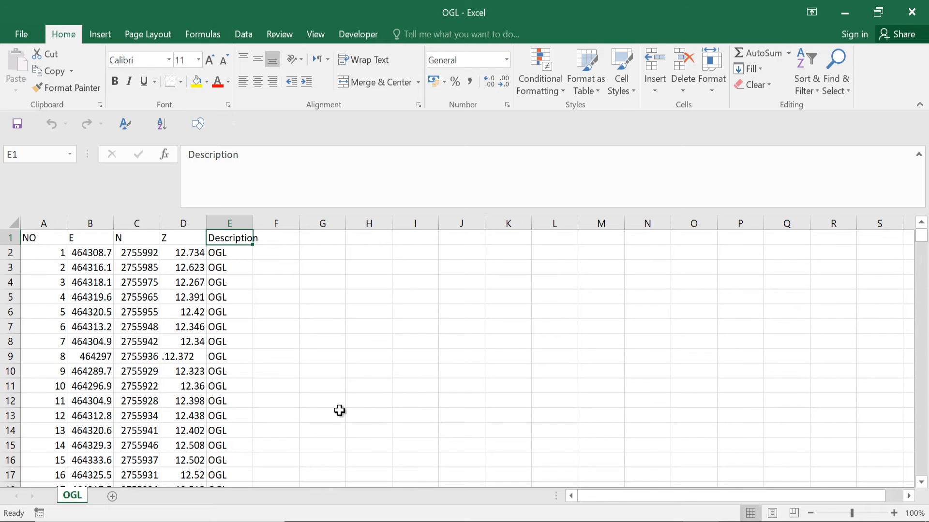
mouse_move(381, 363)
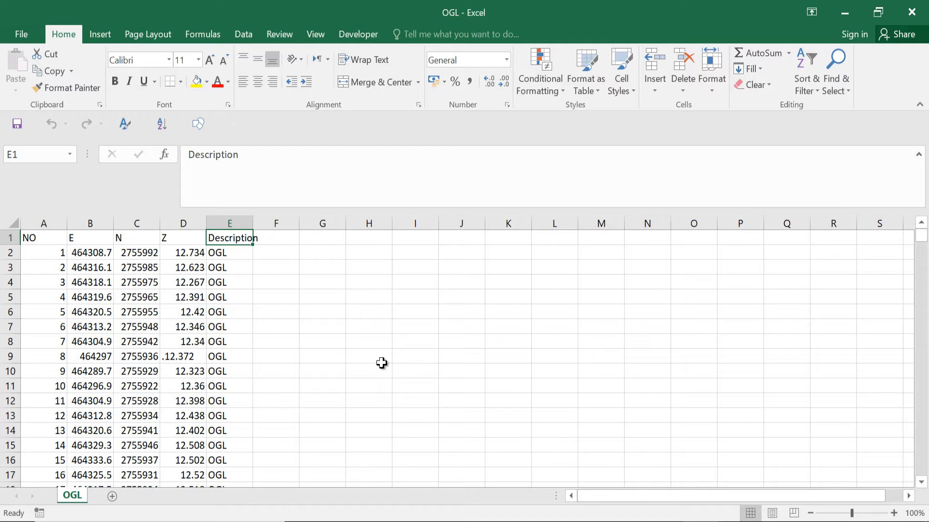
mouse_move(383, 374)
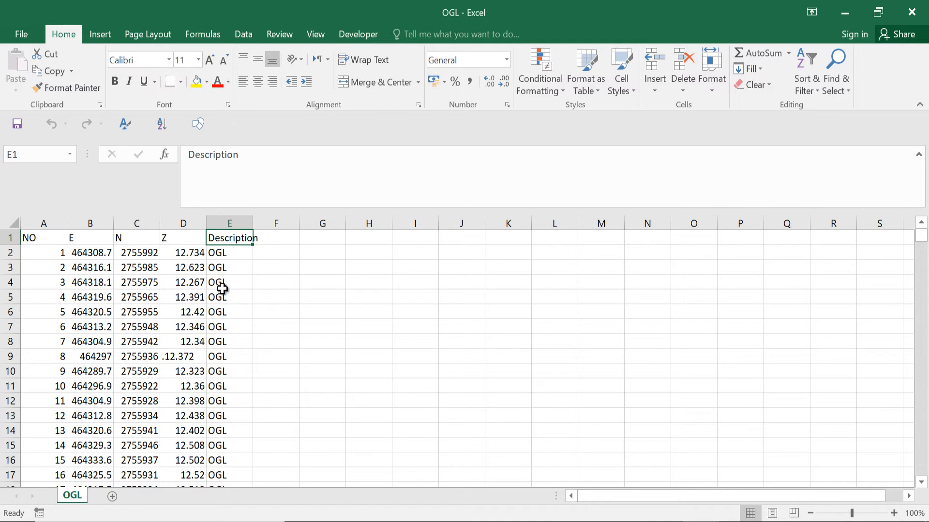
- Start Save As for the OGL workbook and browse to the Data1 folder
left_click(20, 34)
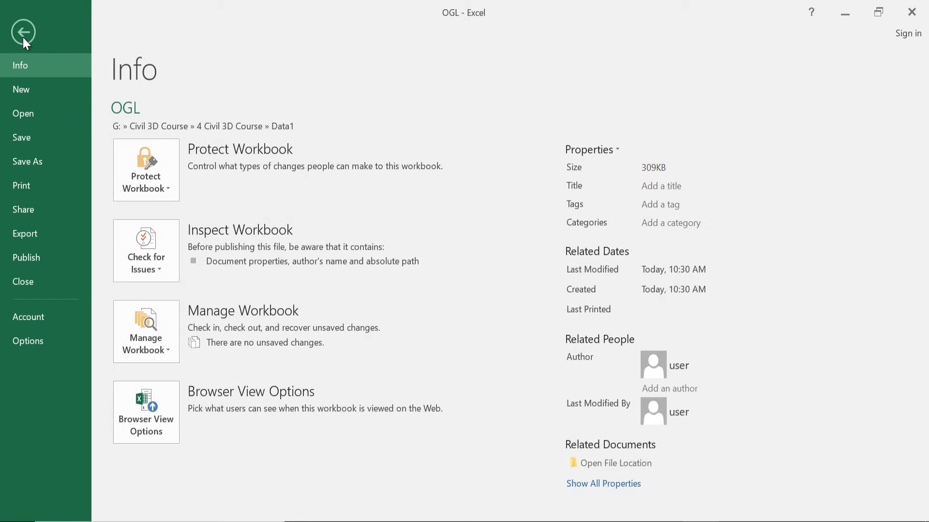
left_click(27, 162)
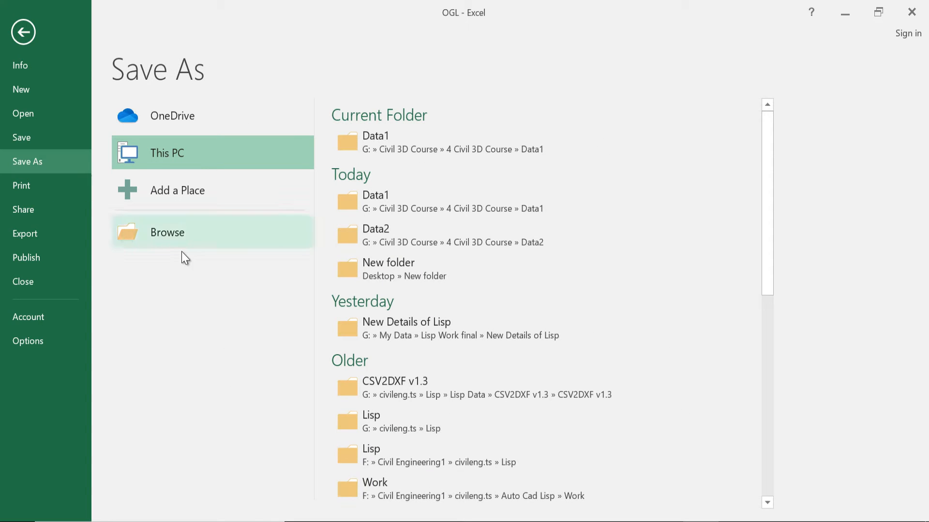
left_click(167, 232)
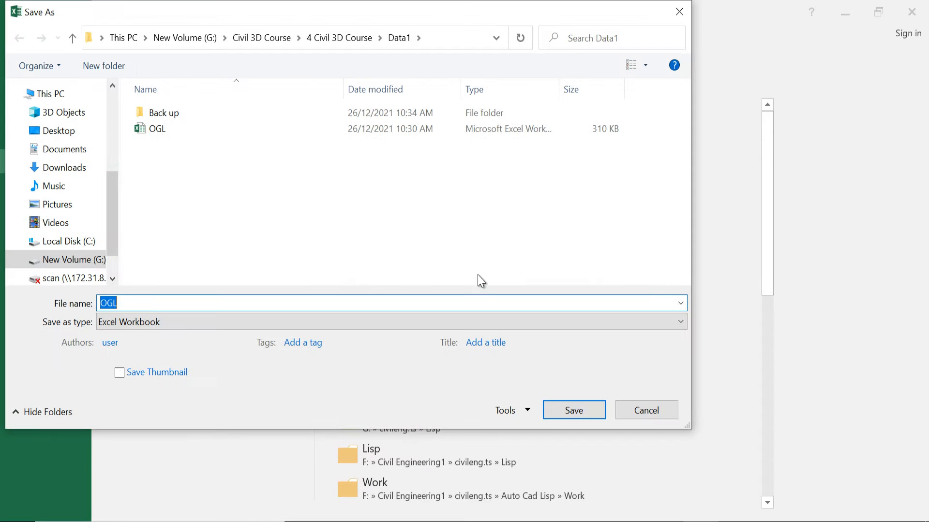
left_click(133, 303)
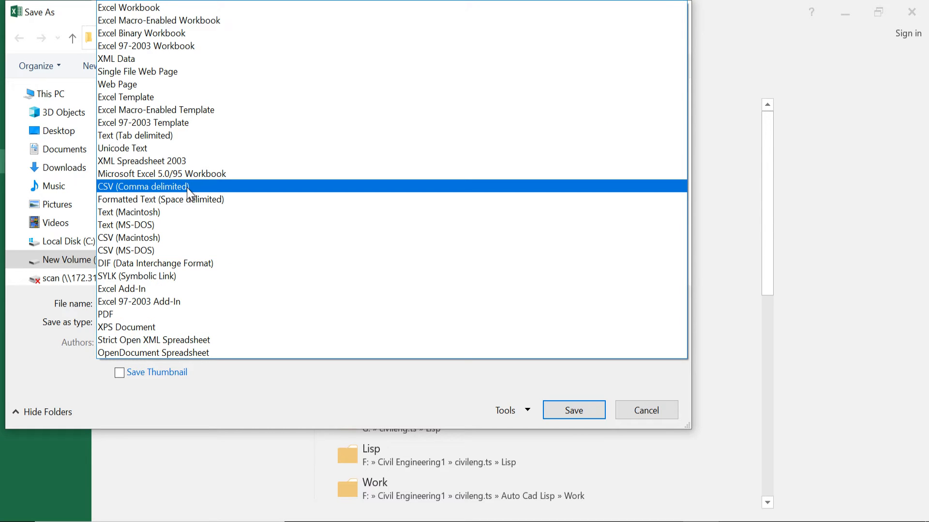
- Save the point data as OGL.csv in CSV (Comma delimited) format, keeping it despite the warning
left_click(143, 186)
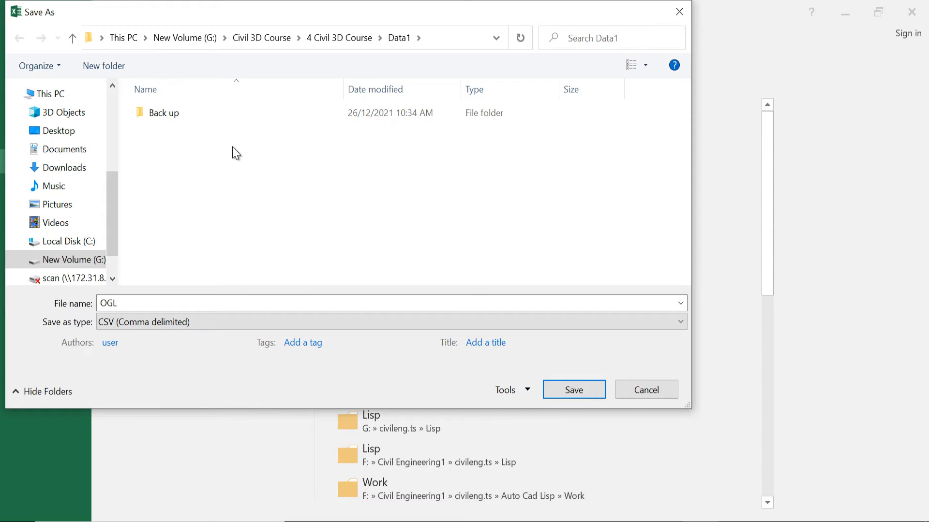
left_click(390, 321)
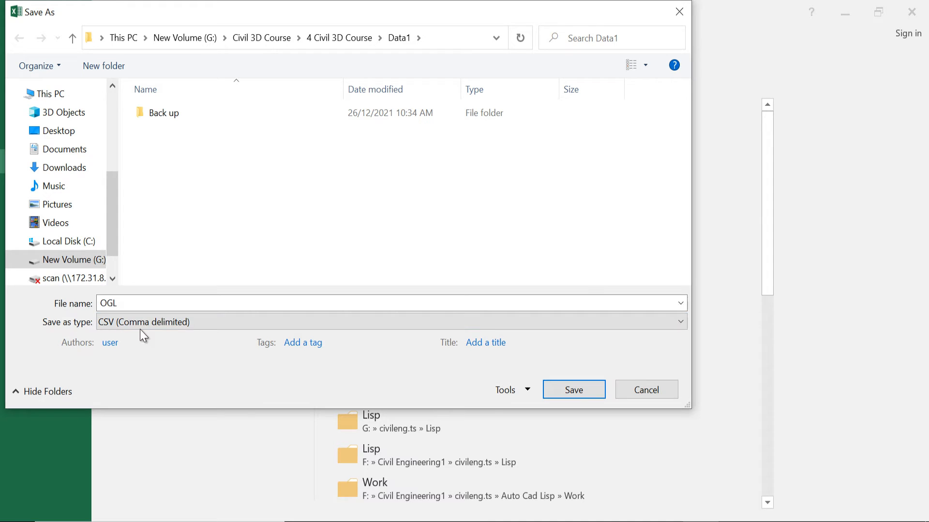
left_click(572, 390)
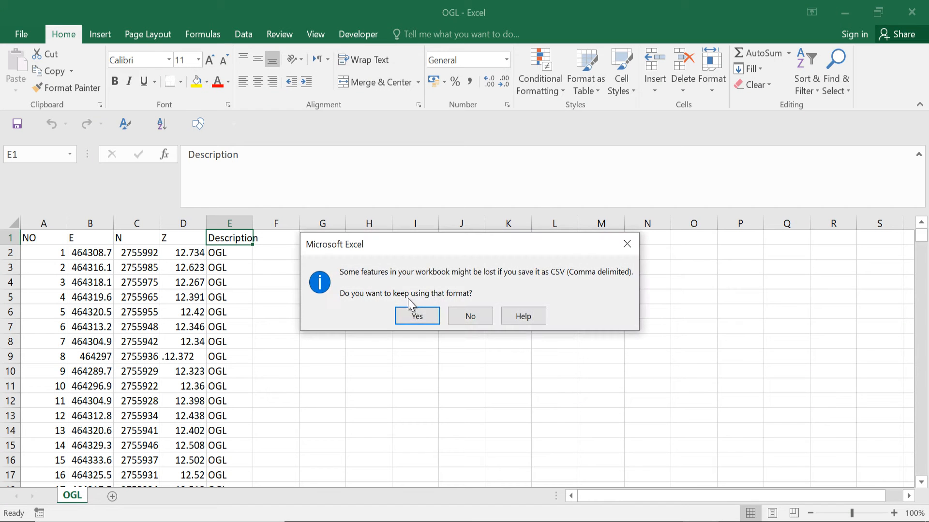
left_click(416, 316)
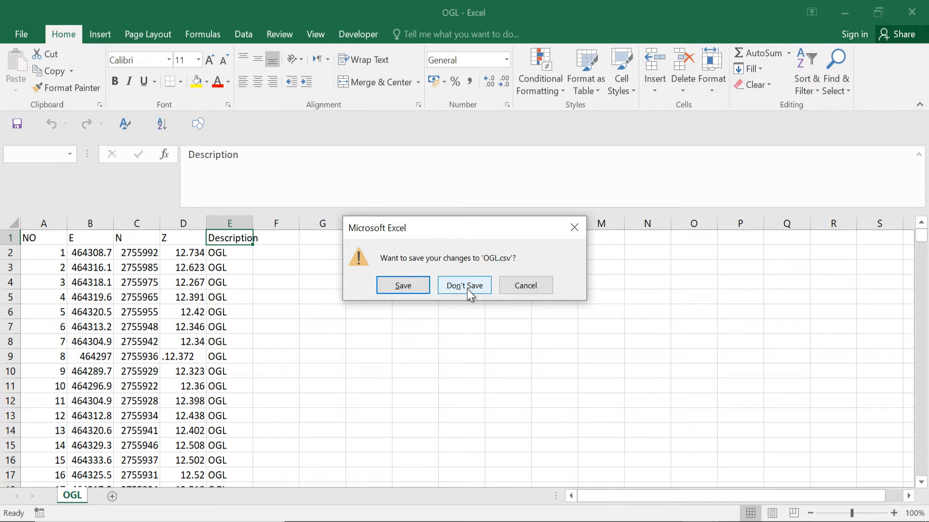
left_click(463, 285)
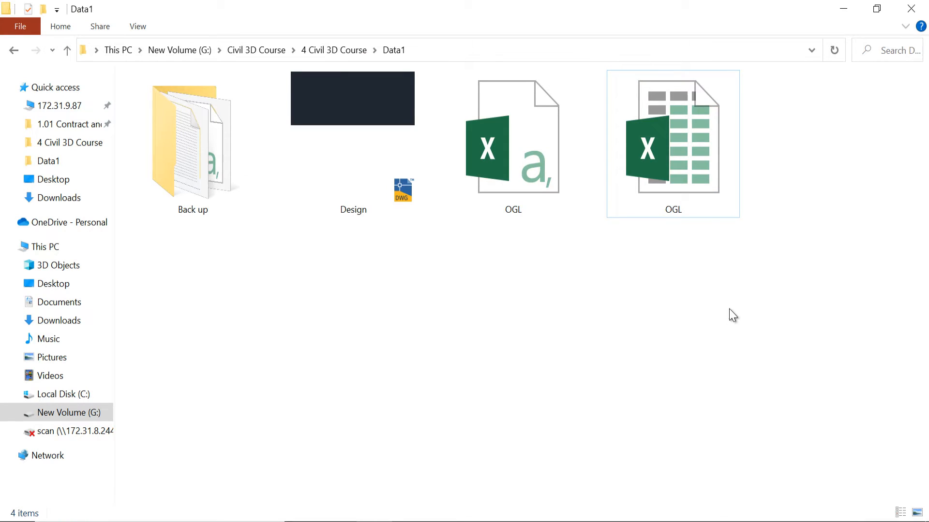
mouse_move(727, 333)
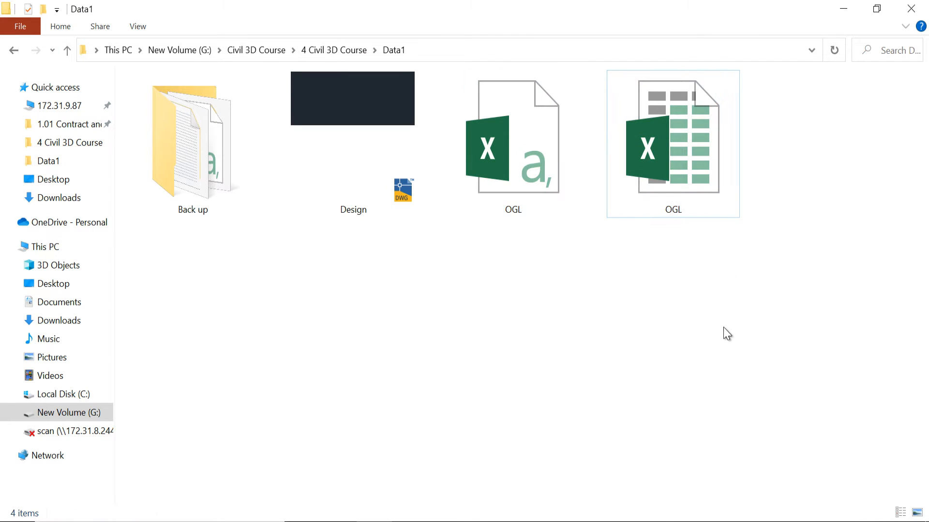
right_click(513, 145)
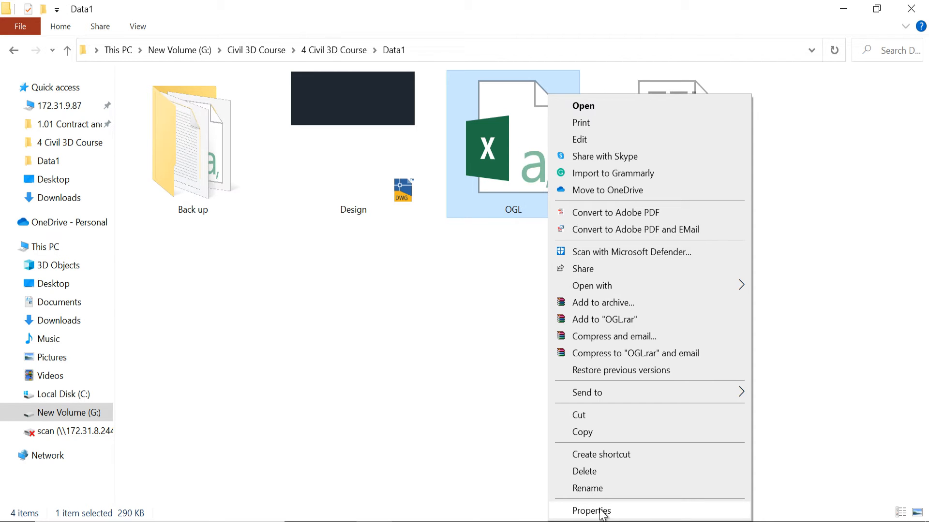
left_click(590, 510)
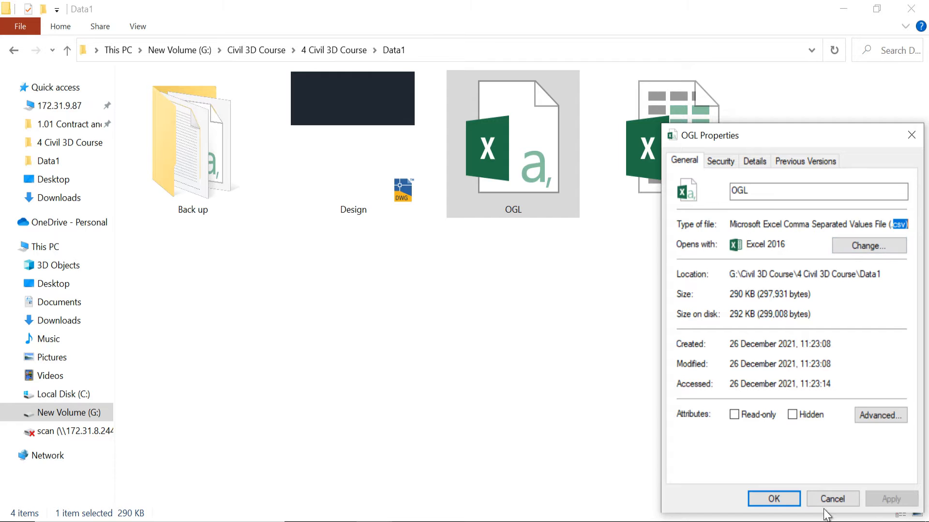
left_click(832, 500)
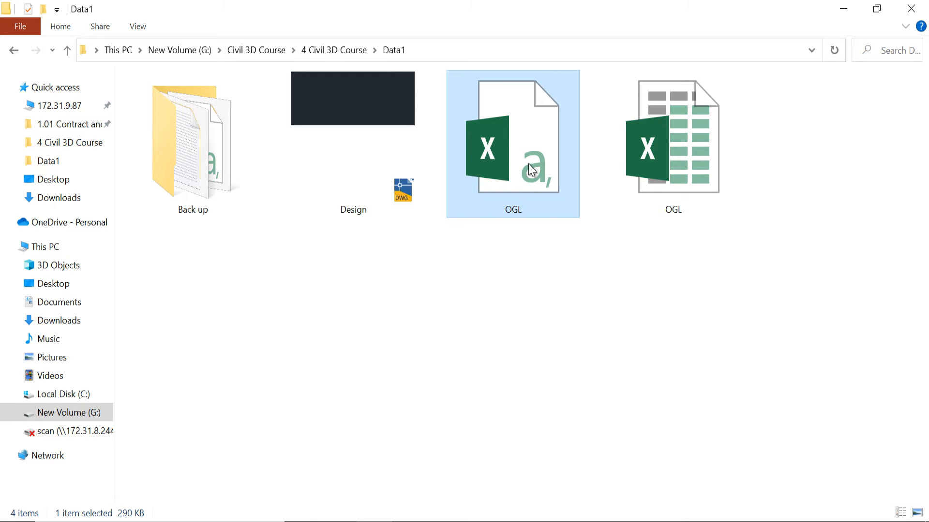
- Add OGL.csv to Civil 3D's Import Points list, filtering the folder to *.csv files
double_click(513, 144)
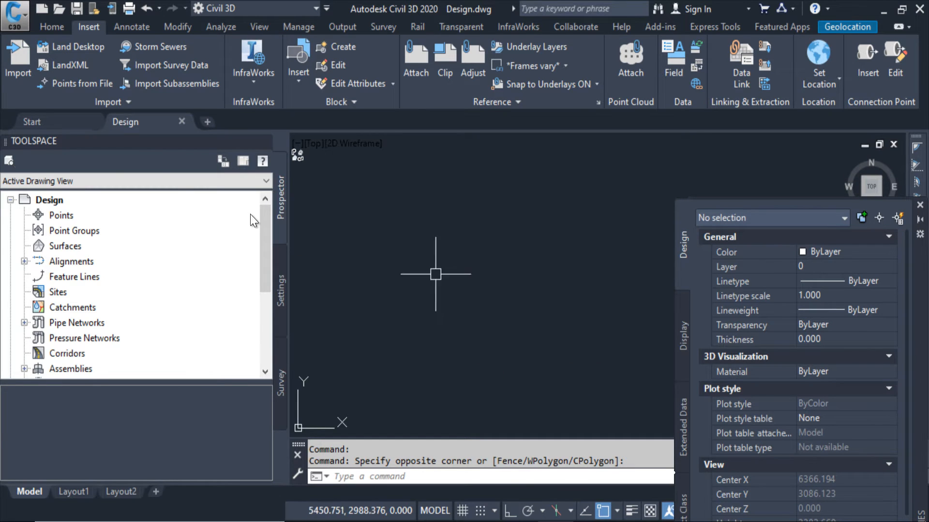
left_click(83, 83)
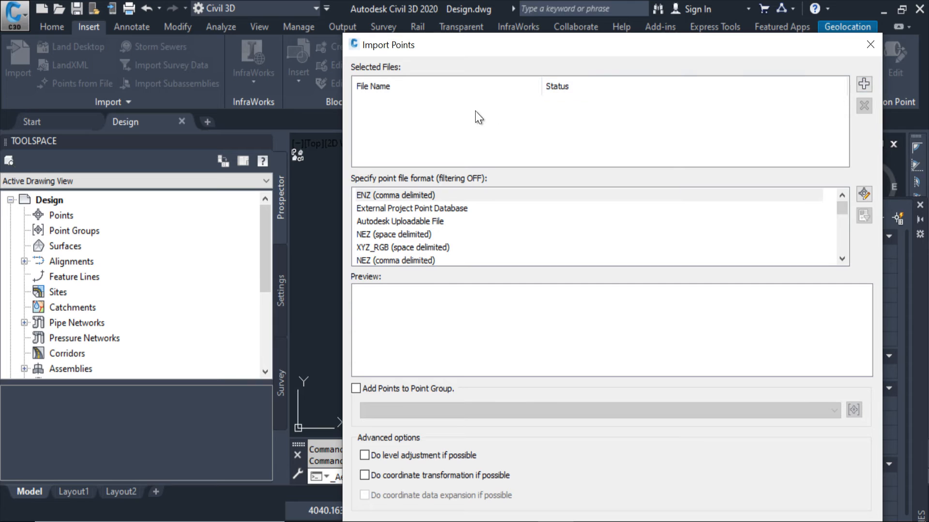
left_click(864, 84)
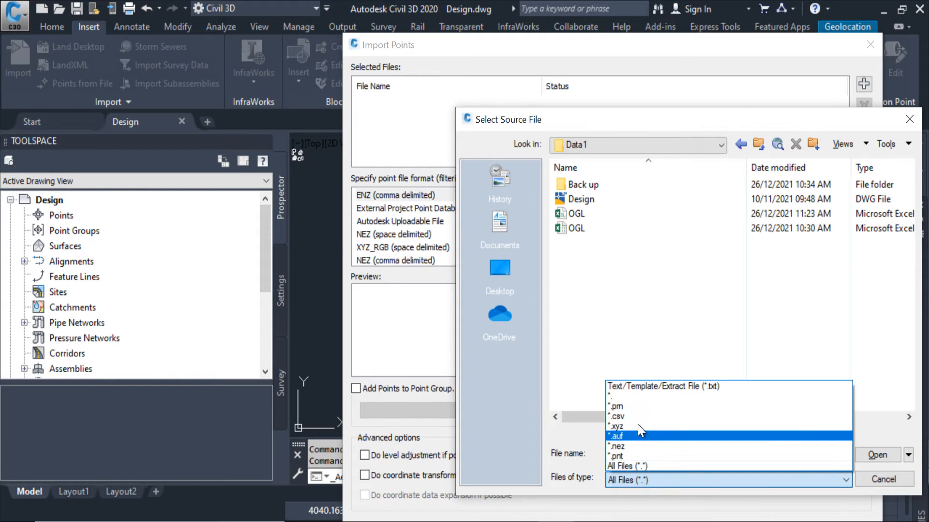
left_click(618, 416)
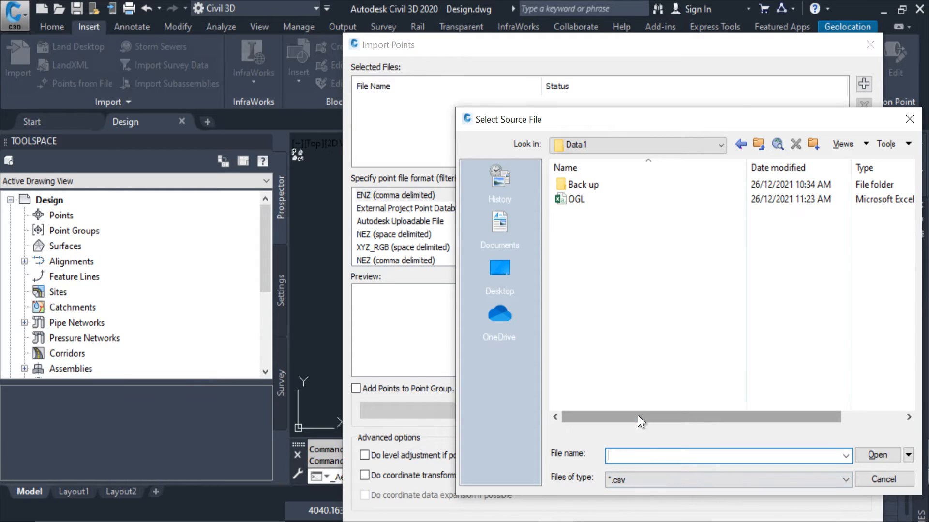
left_click(575, 199)
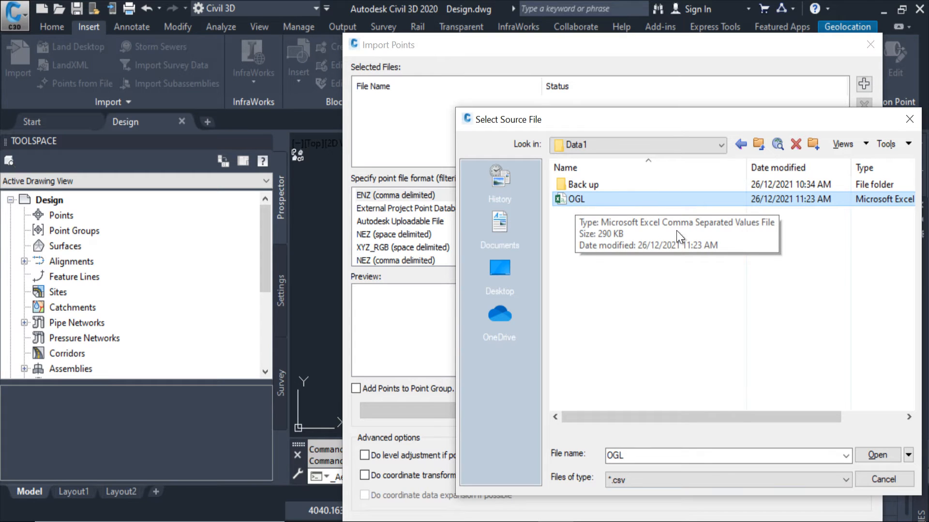
left_click(877, 455)
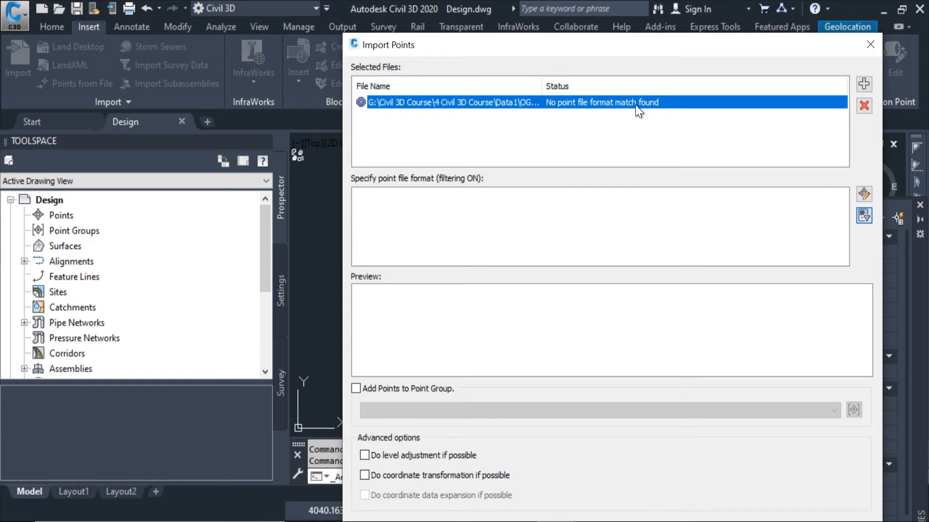
mouse_move(661, 105)
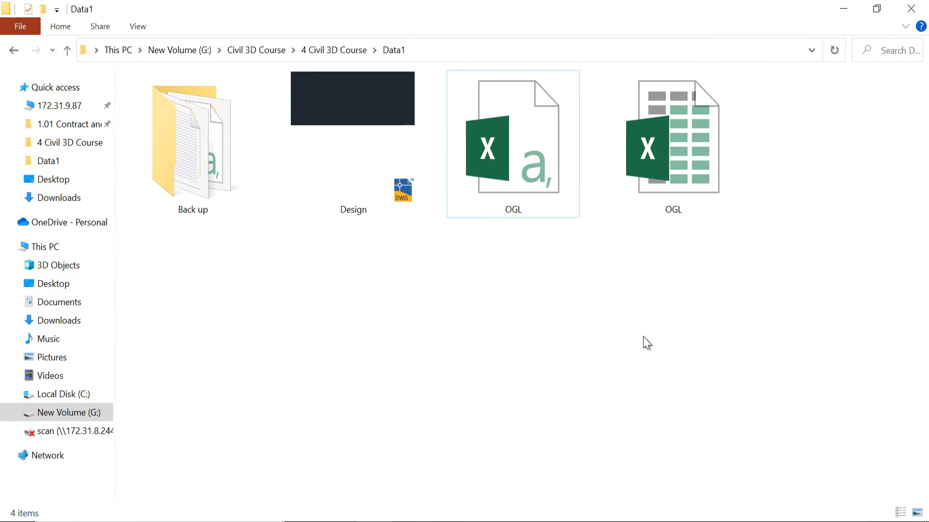
mouse_move(405, 513)
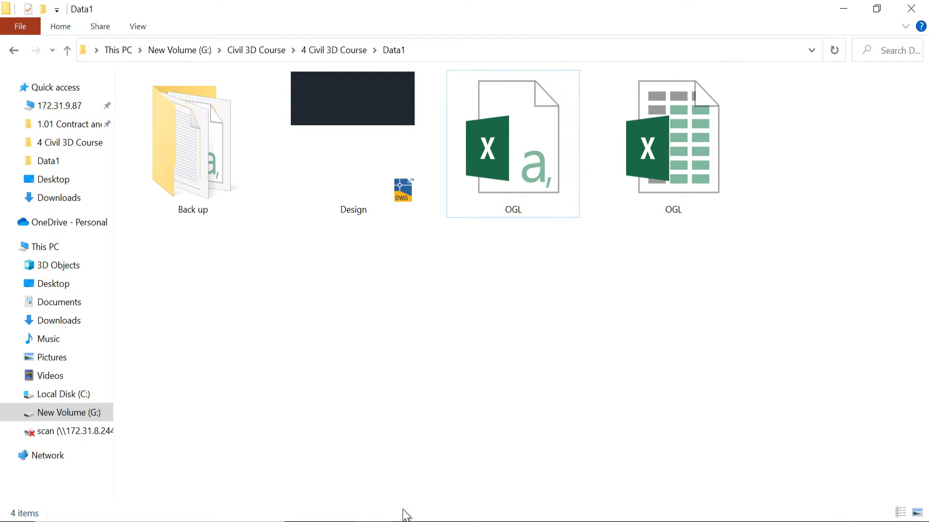
- Open OGL.csv in Excel and delete its header row so point 1 is first
left_click(513, 144)
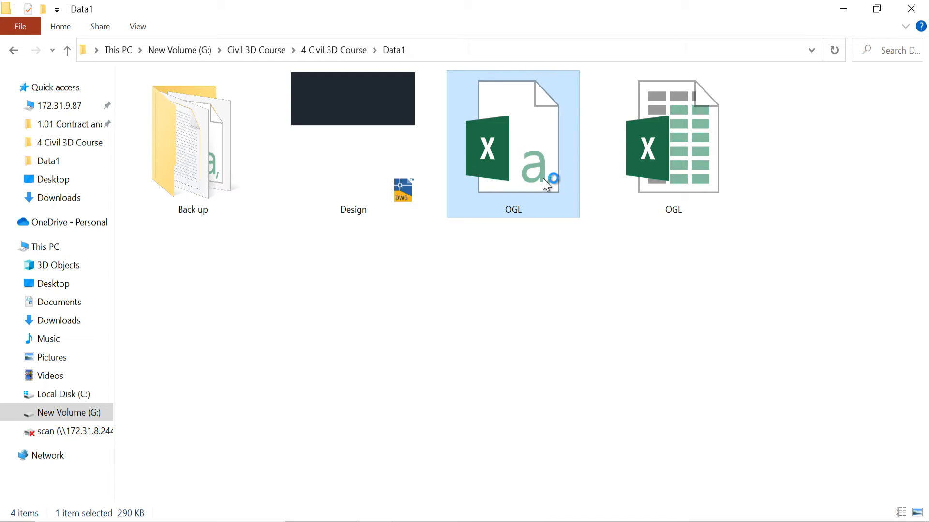
double_click(511, 144)
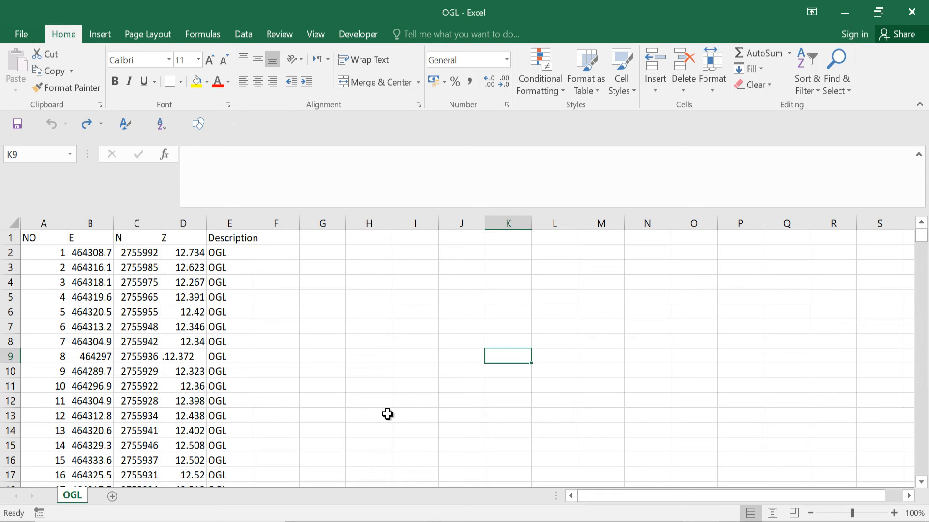
mouse_move(381, 413)
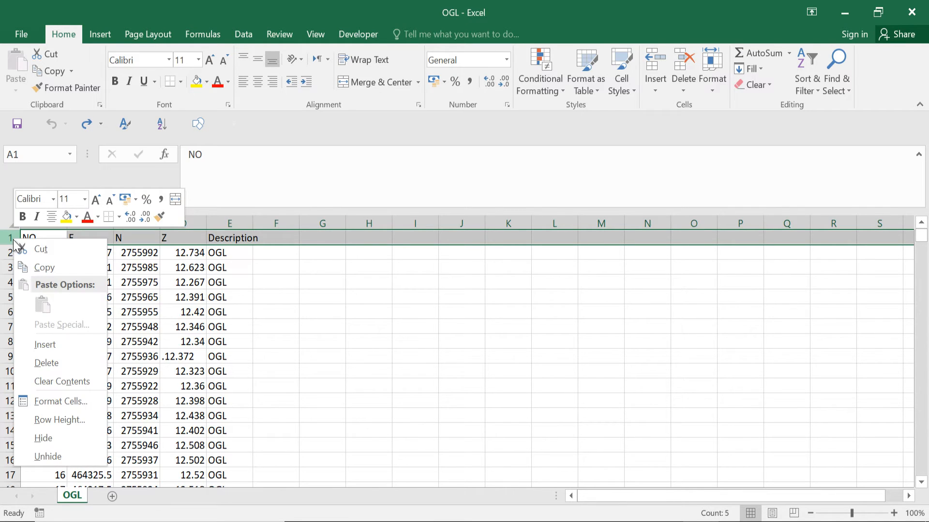
left_click(118, 365)
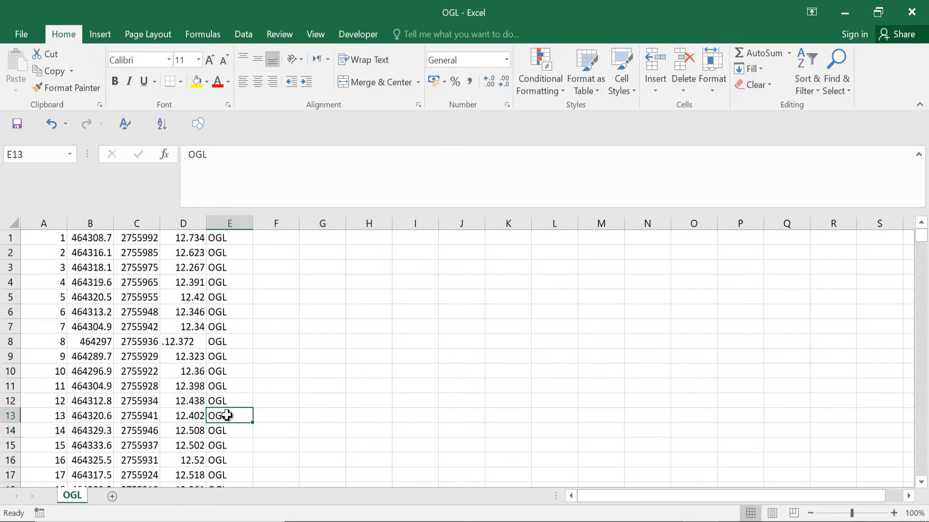
mouse_move(195, 374)
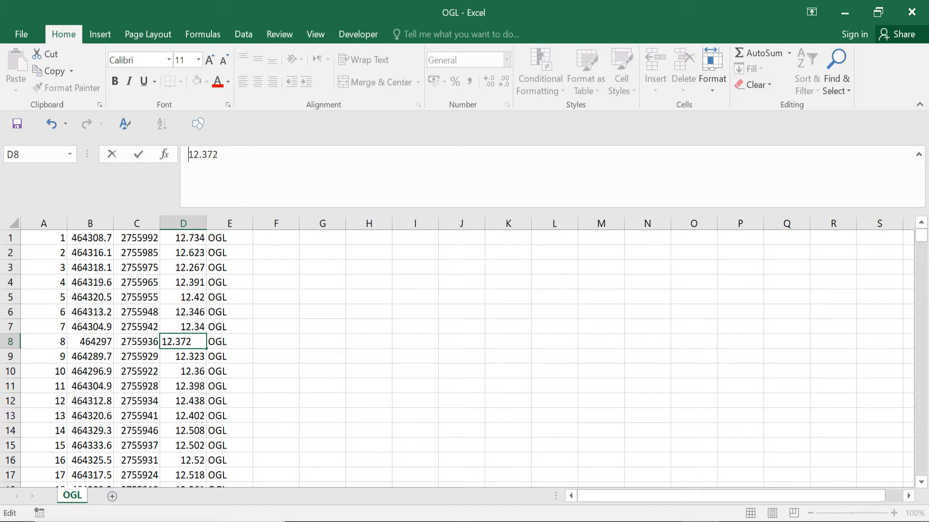
- Confirm D8 as 12.372 and scroll down checking point numbers around A33 for bad values
left_click(507, 311)
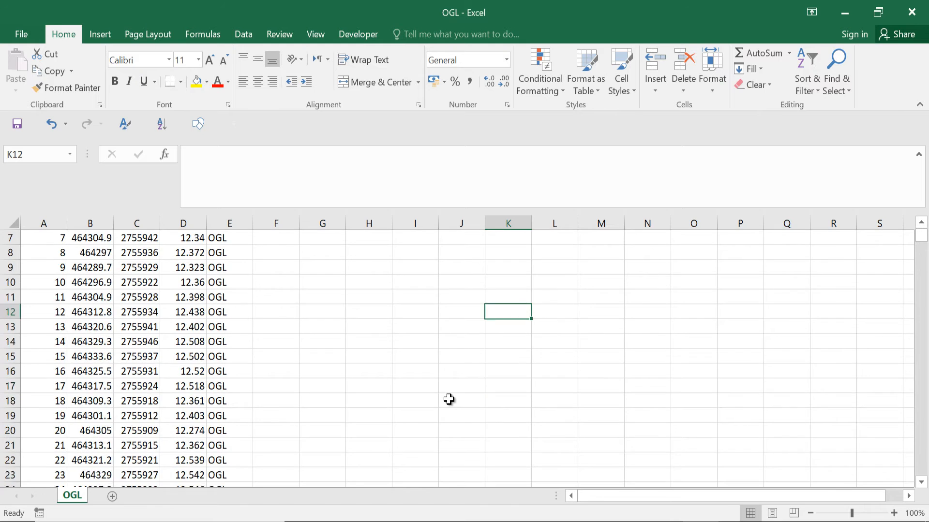
scroll("down", 3)
type("A34")
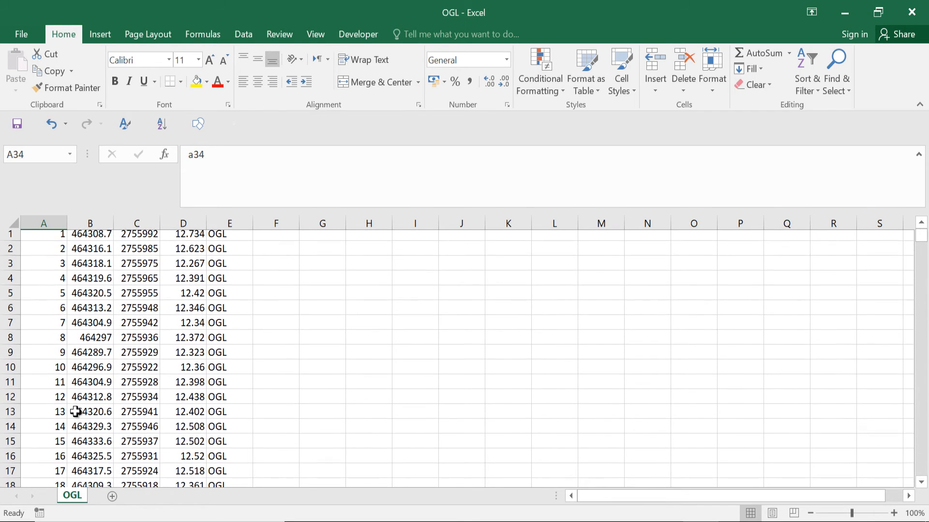
scroll("down", 3)
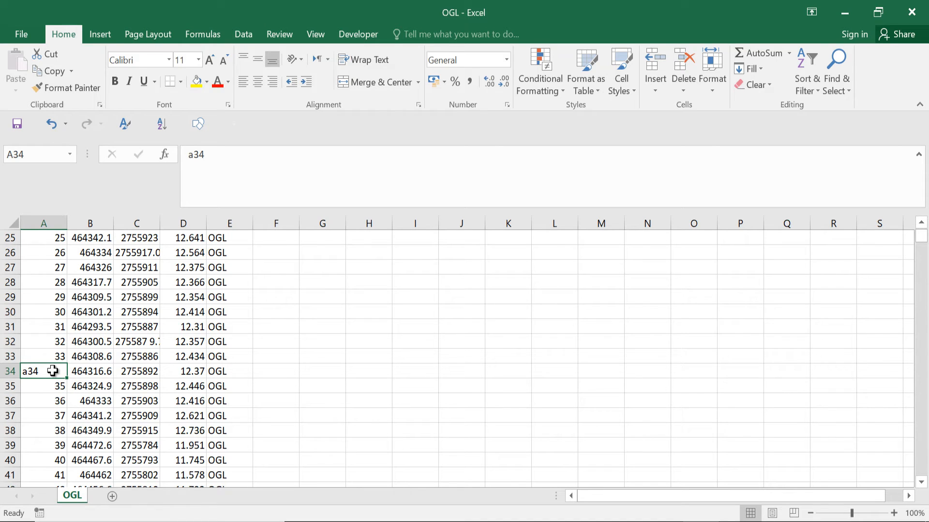
left_click(43, 356)
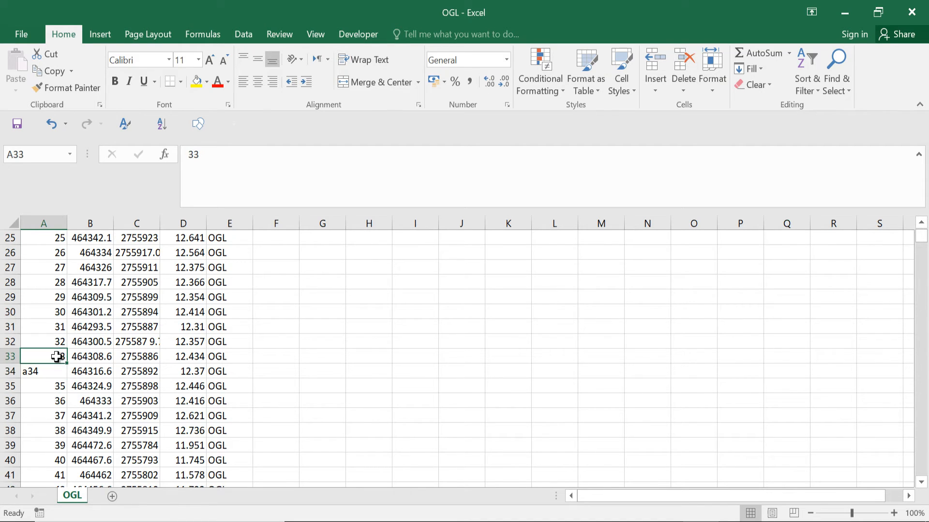
left_click(44, 371)
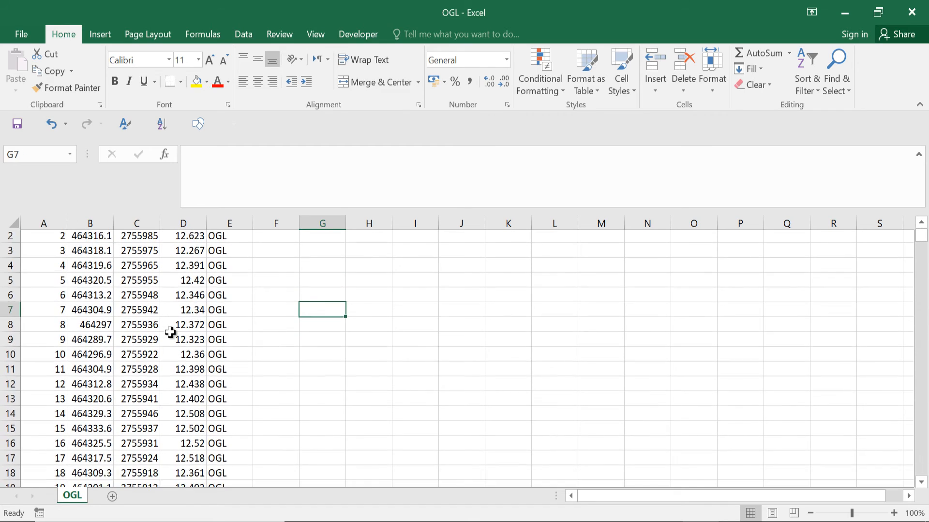
scroll("down", 3)
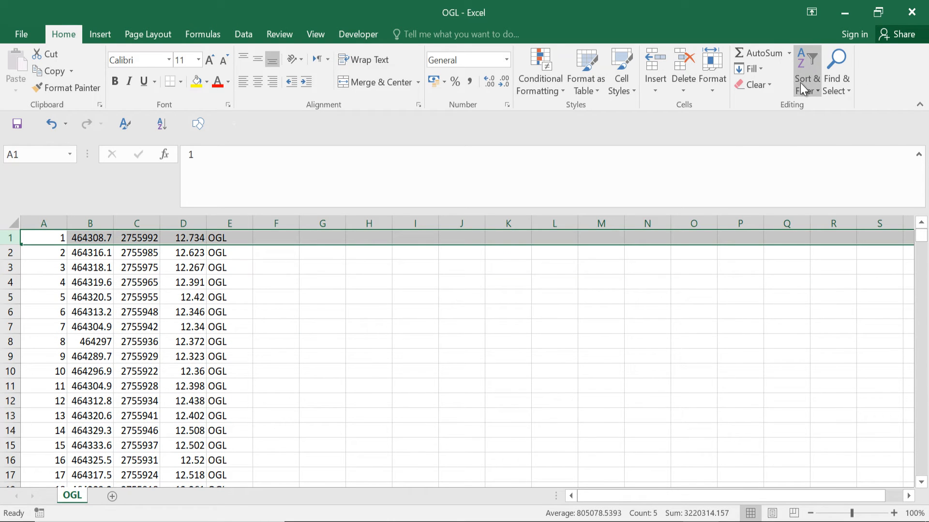
- Turn on the autofilter and check each column's filter options without changing anything
left_click(807, 70)
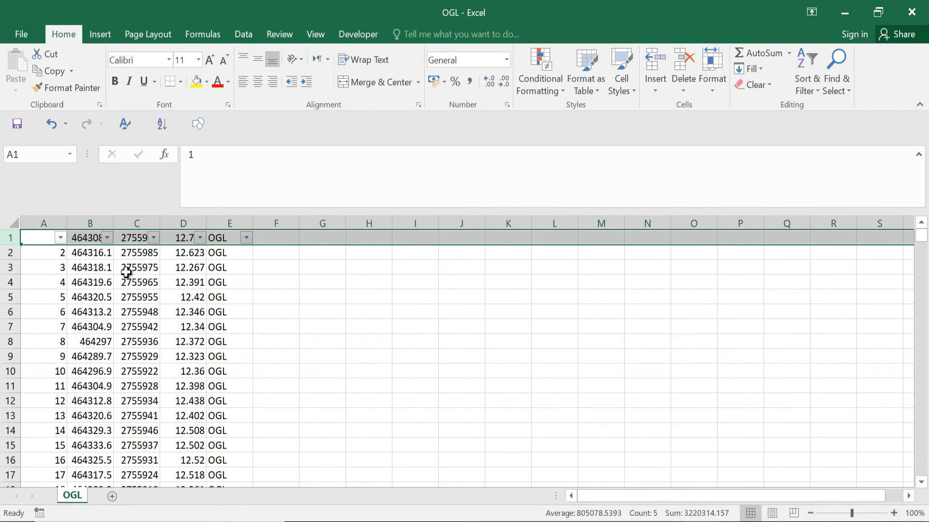
left_click(59, 238)
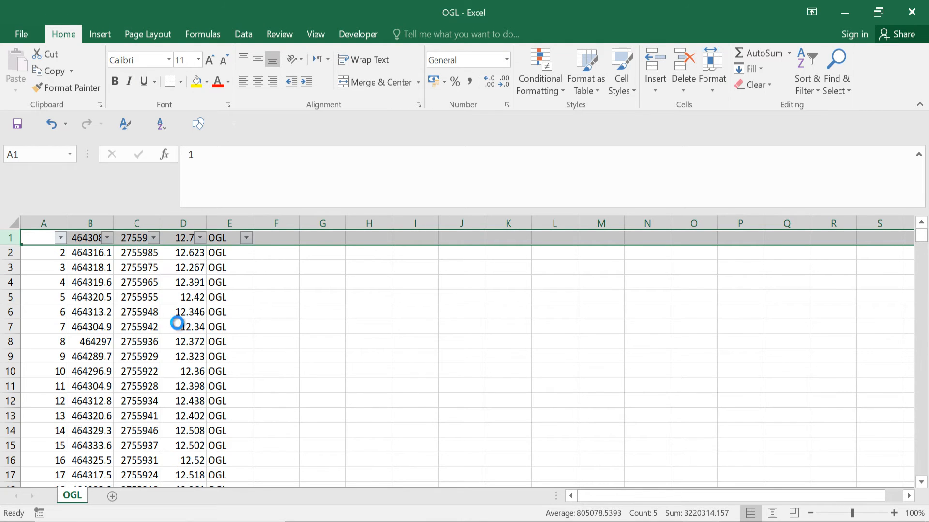
left_click(106, 238)
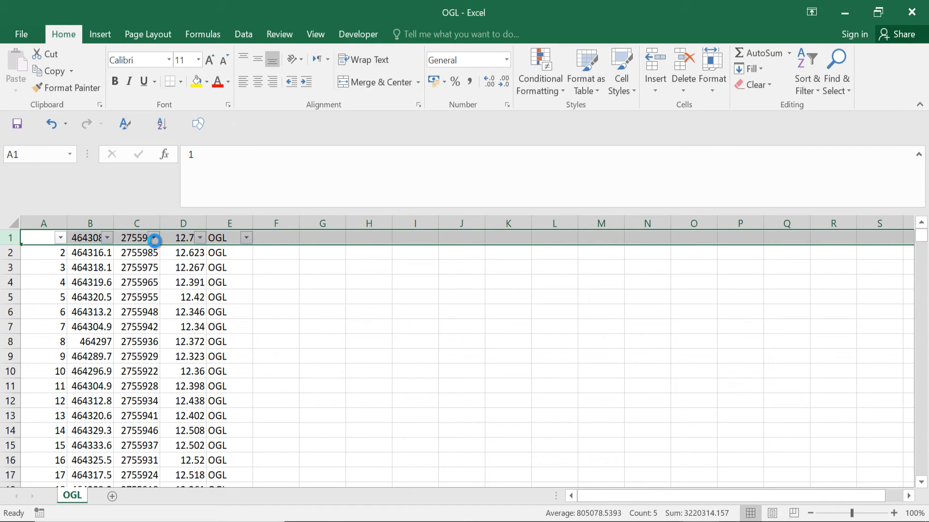
left_click(154, 238)
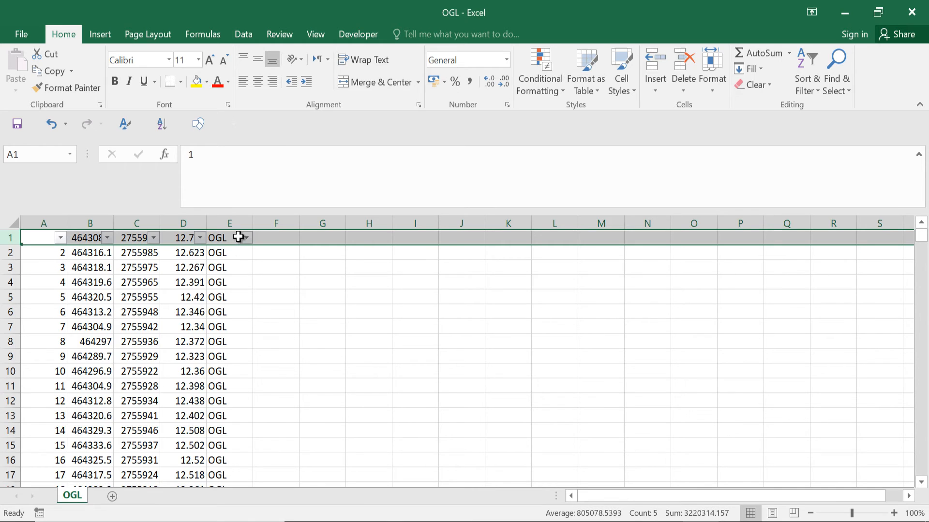
left_click(245, 238)
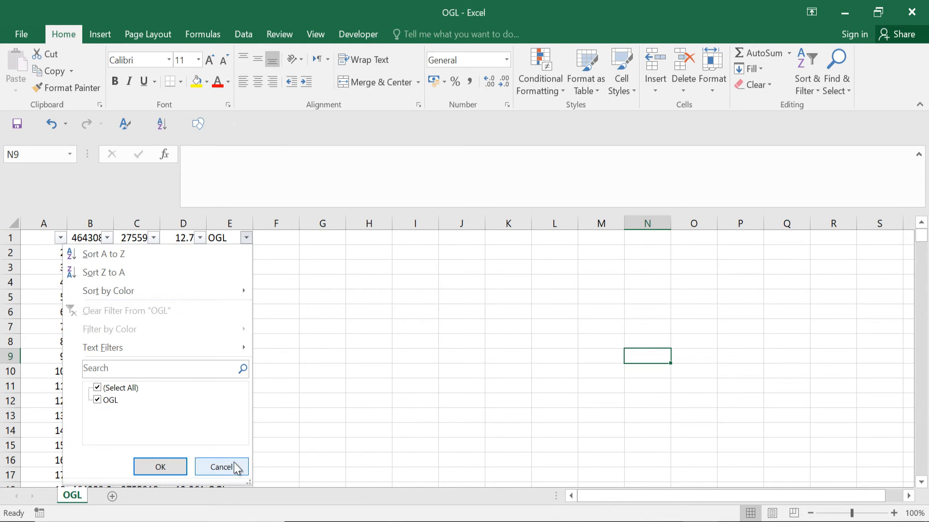
left_click(221, 466)
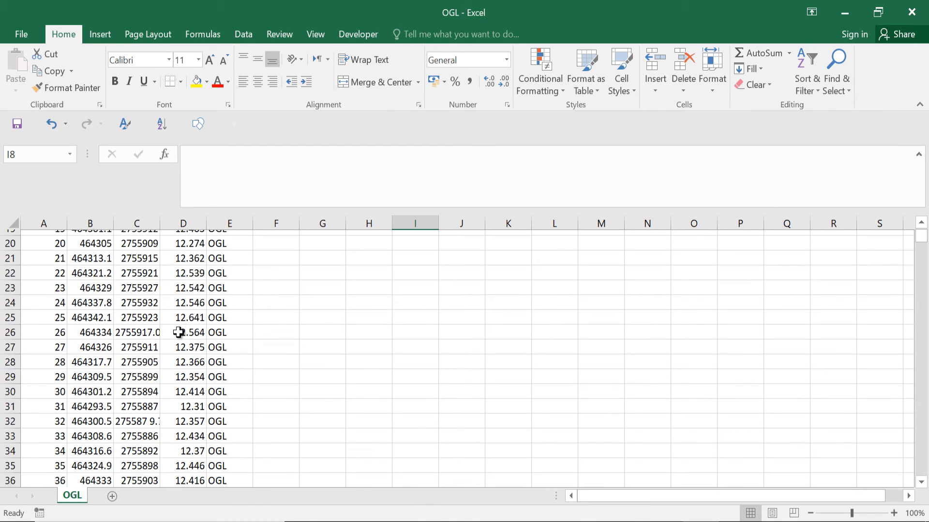
- Scroll through the point rows and back up to point 1
scroll("down", 3)
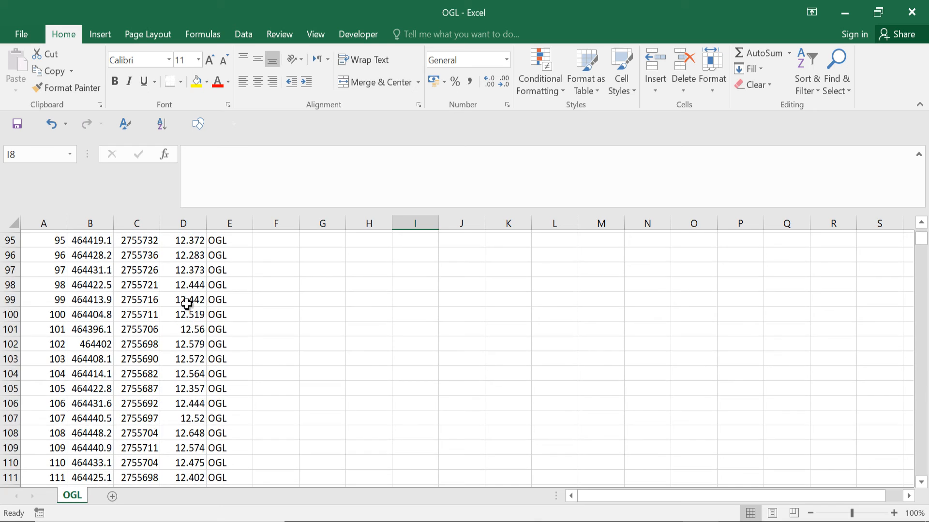
scroll("down", 3)
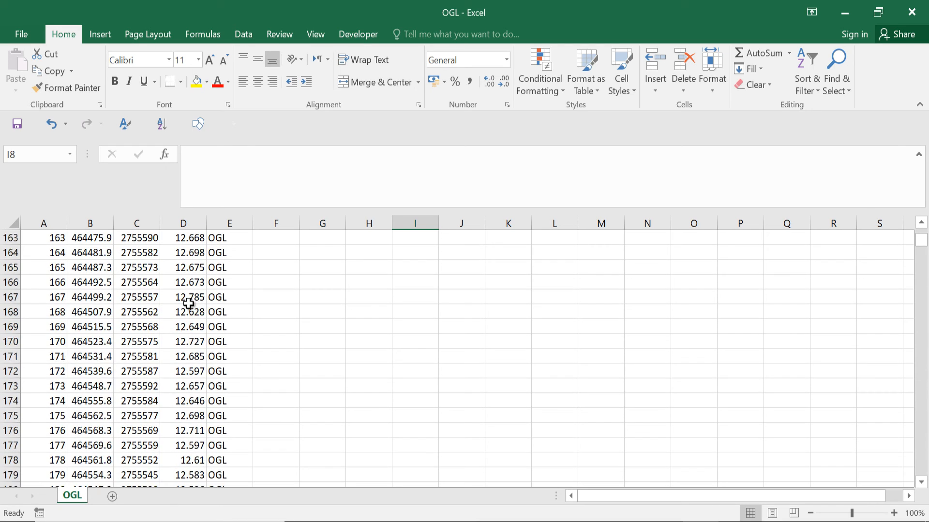
scroll("down", 3)
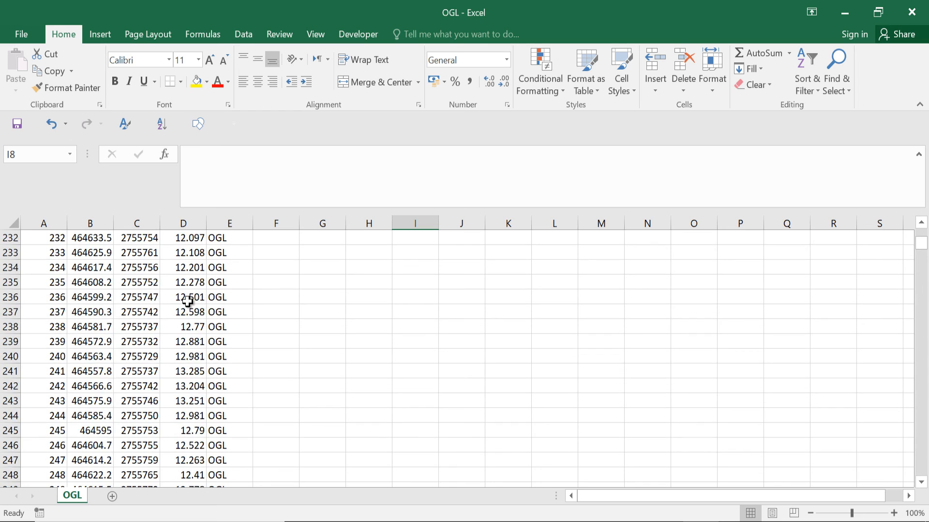
scroll("up", 3)
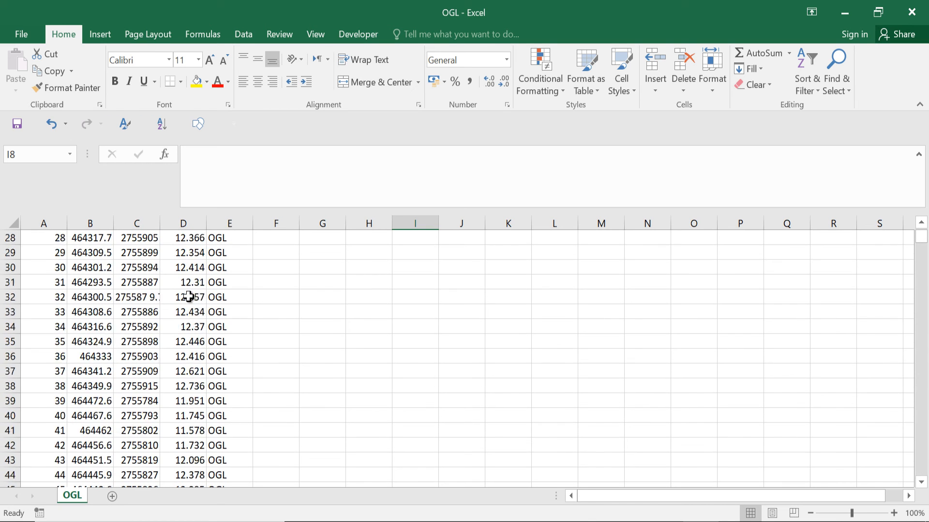
scroll("up", 3)
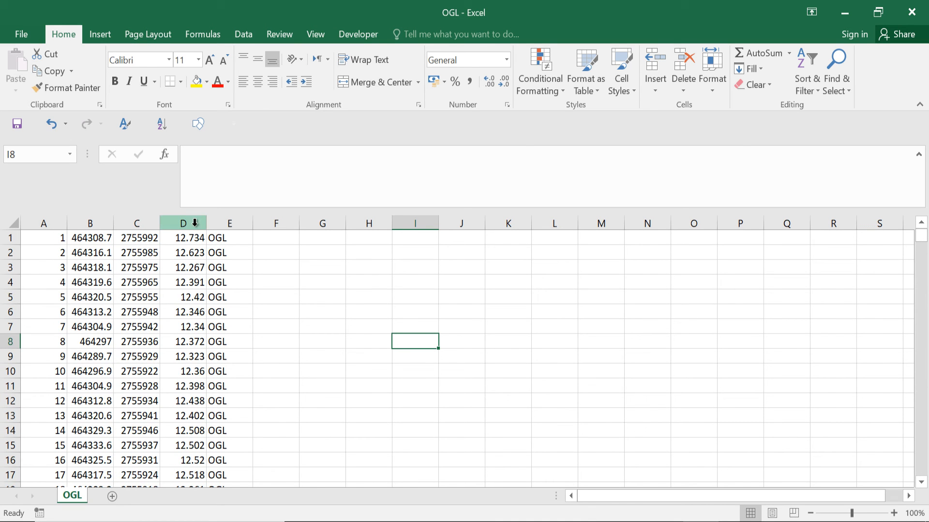
- Replace all stray spaces across columns A–D, making 3 replacements
left_click(183, 224)
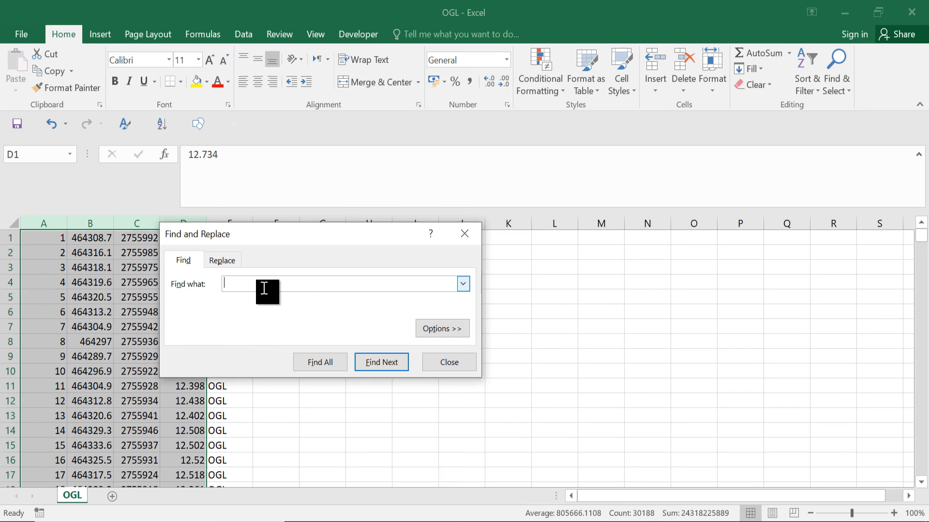
left_click(223, 260)
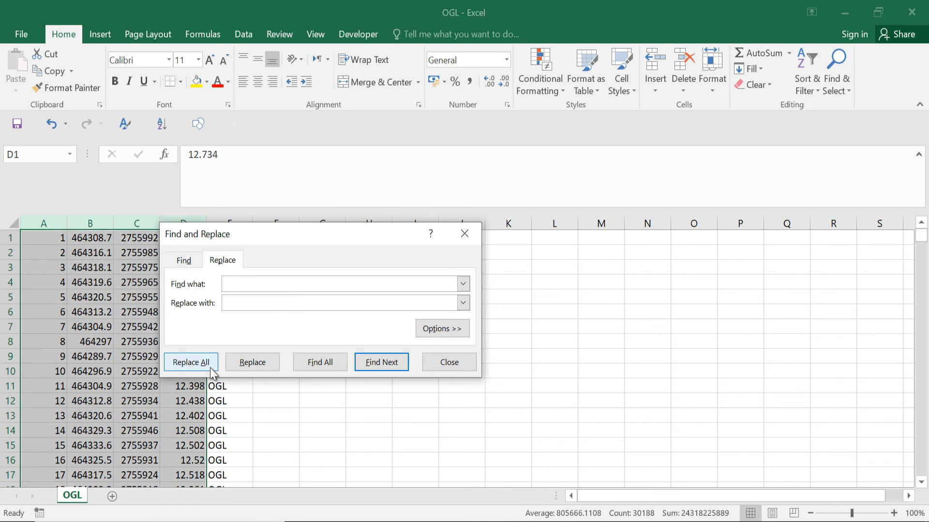
left_click(191, 362)
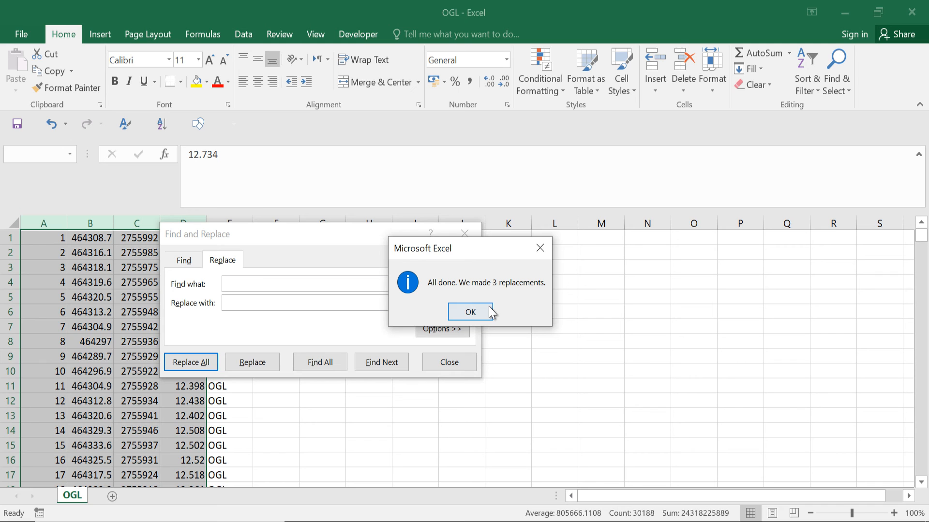
left_click(470, 312)
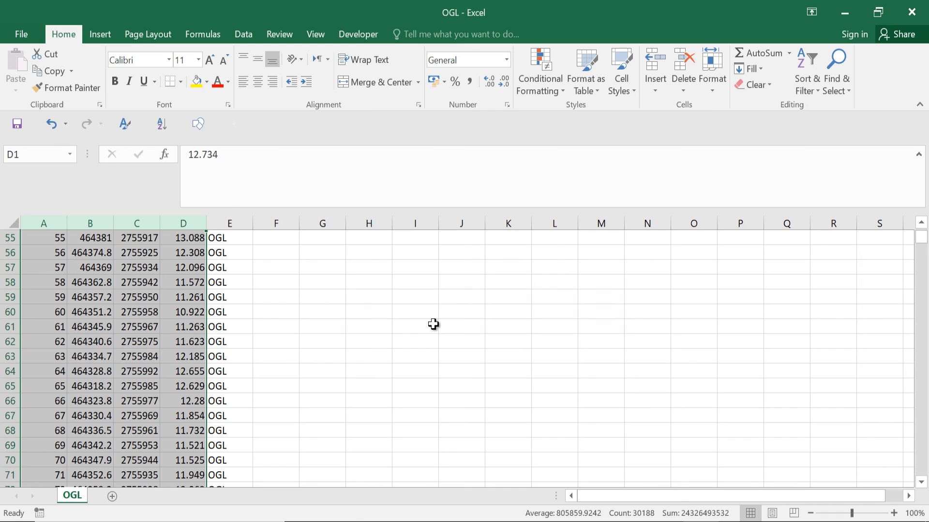
- Close Excel, saving the changes over the existing OGL.csv
left_click(911, 12)
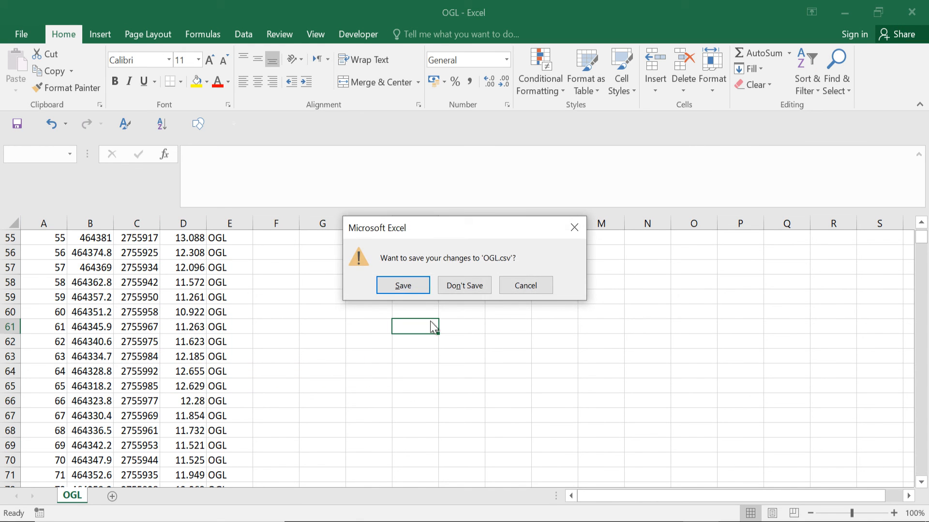
left_click(402, 285)
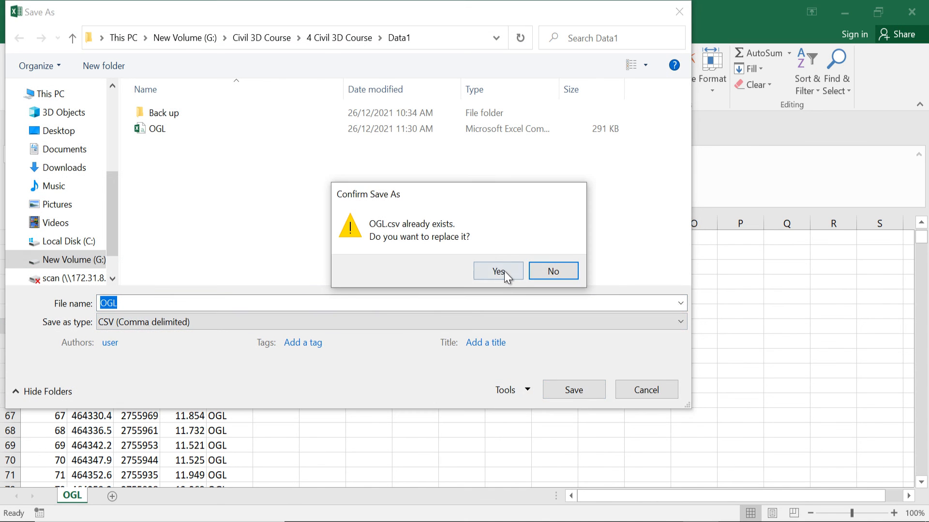
left_click(498, 271)
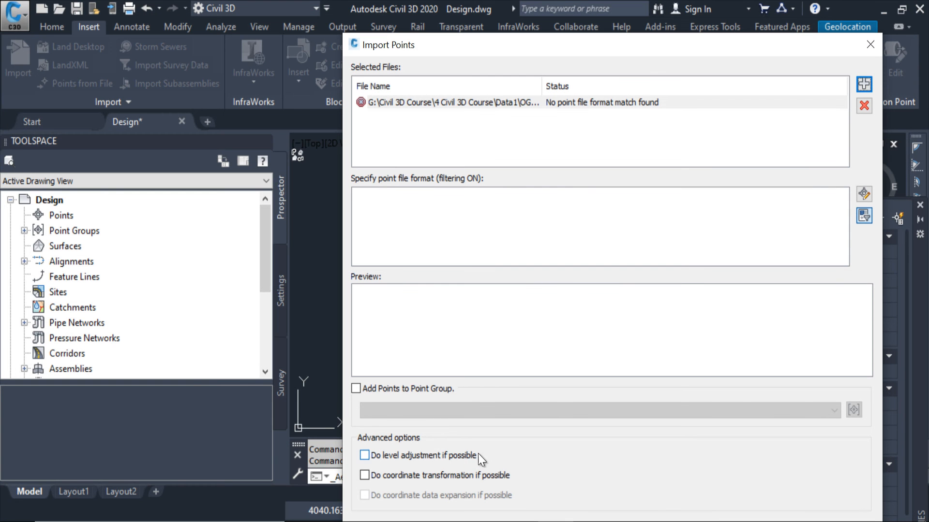
- Re-add the cleaned OGL.csv, which now matches the ENZ format, and try XYZ_LIDAR Classification
left_click(864, 84)
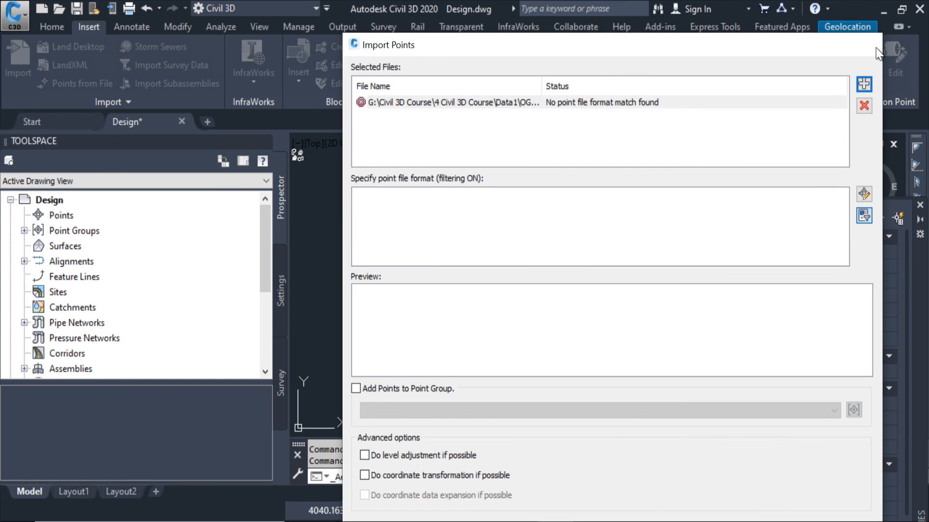
left_click(864, 84)
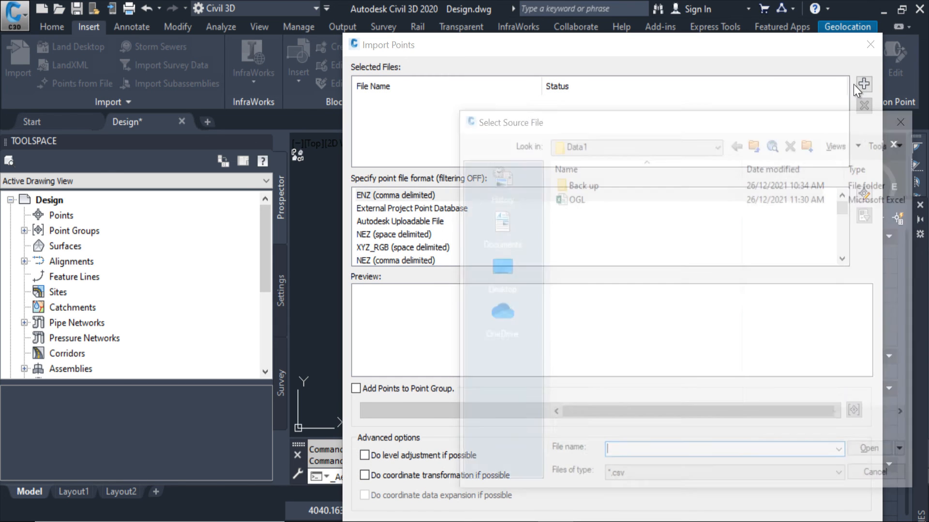
double_click(575, 199)
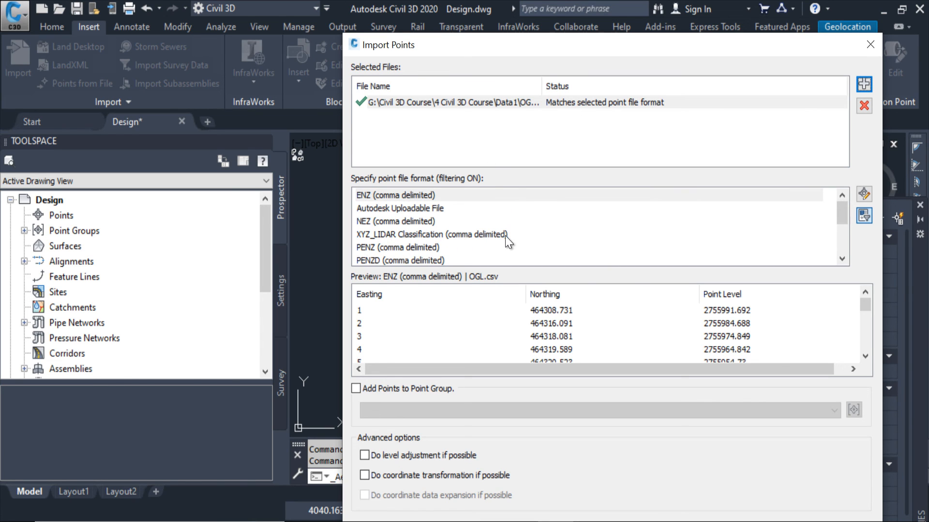
left_click(430, 234)
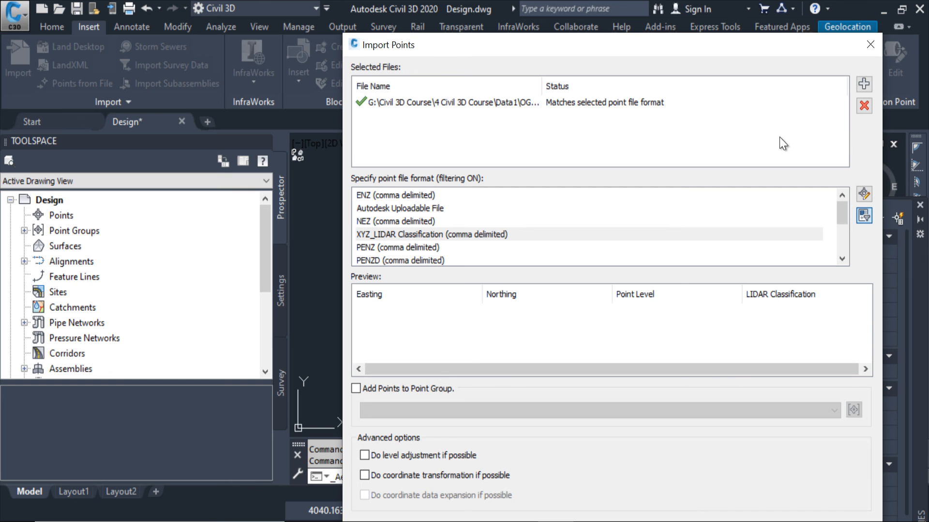
mouse_move(871, 47)
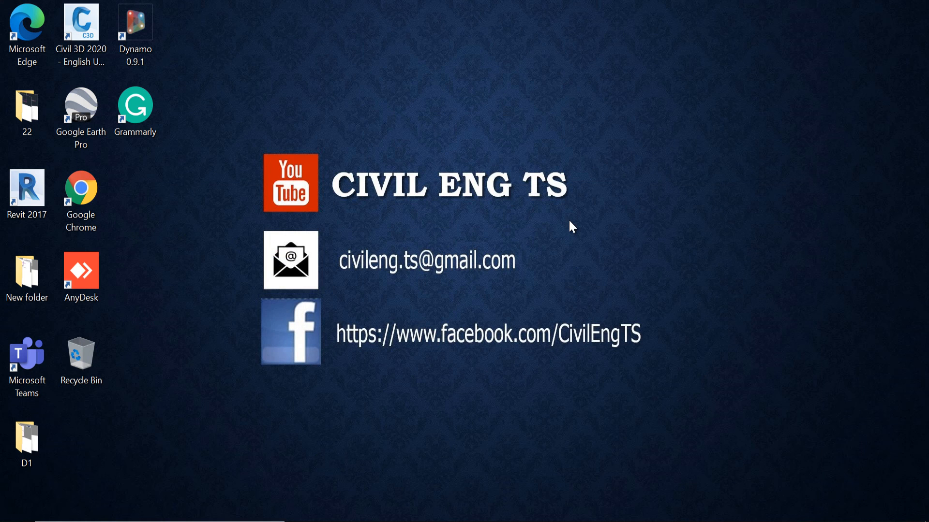
mouse_move(597, 459)
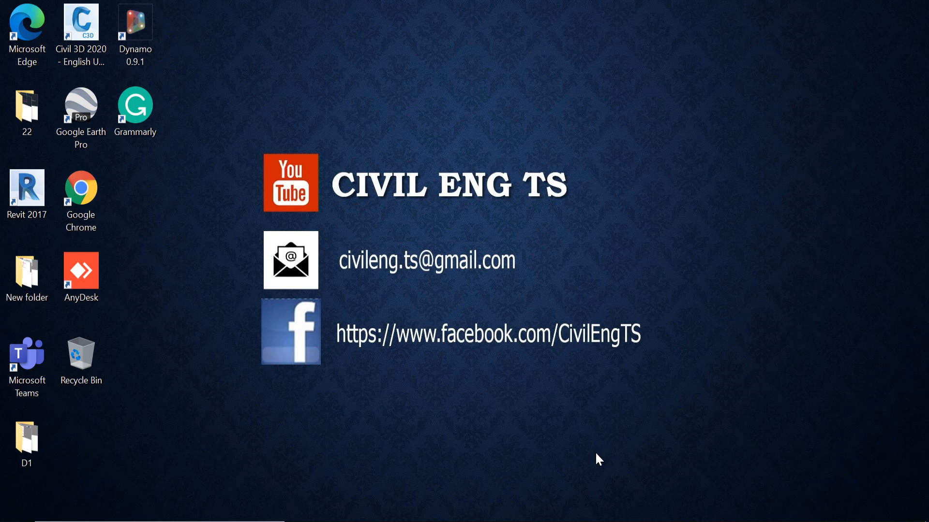